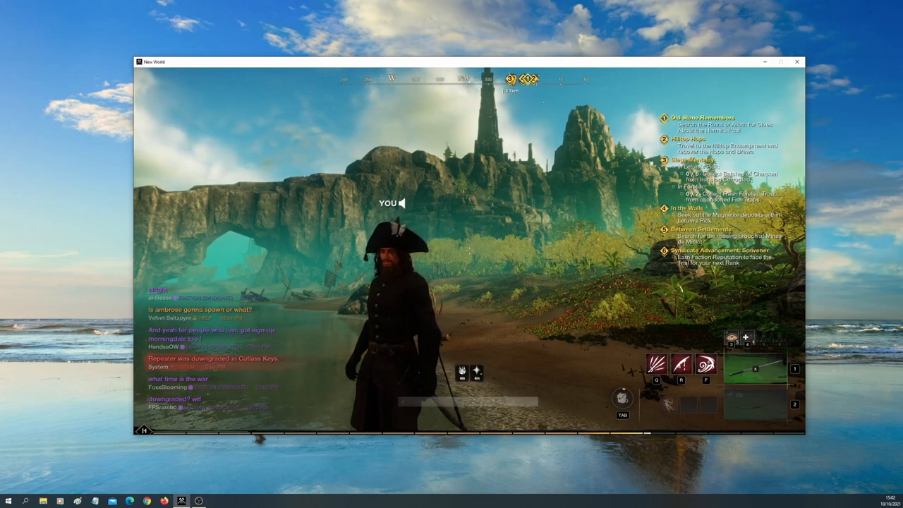
Open New World's Settings screen from the windowed game world.
left_click(399, 437)
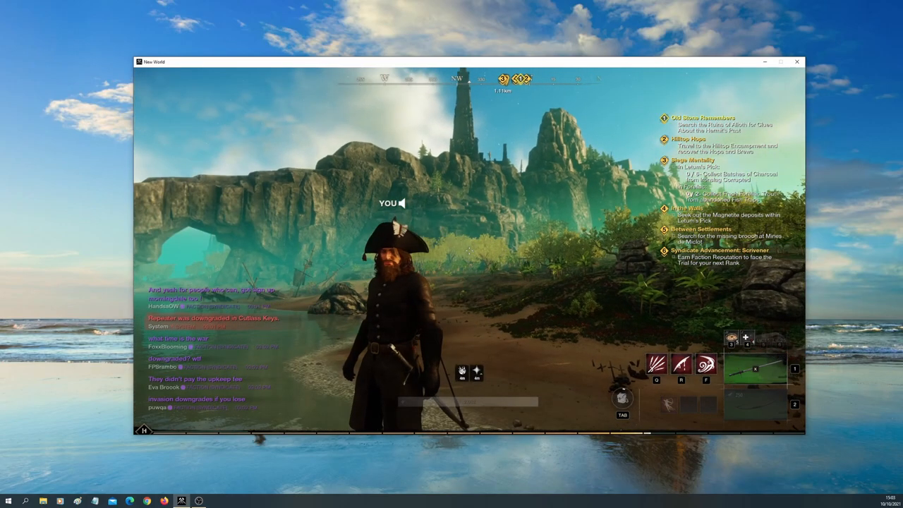
left_click(624, 79)
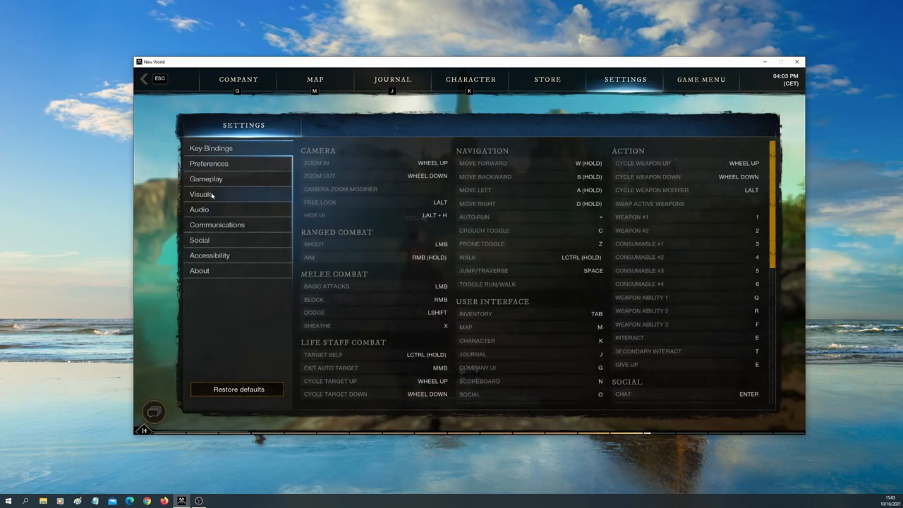
Show the Visuals settings and set Window Mode to Fullscreen at 2560 x 1440.
left_click(201, 194)
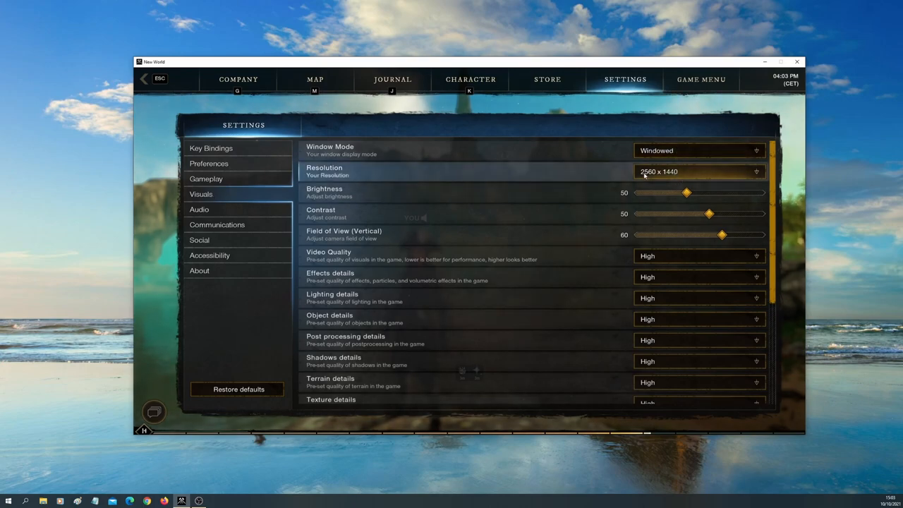
mouse_move(664, 183)
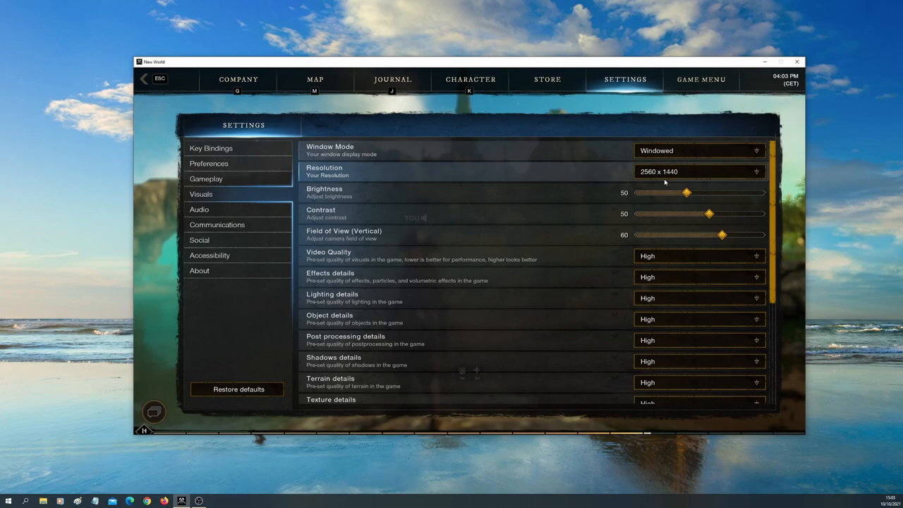
mouse_move(503, 473)
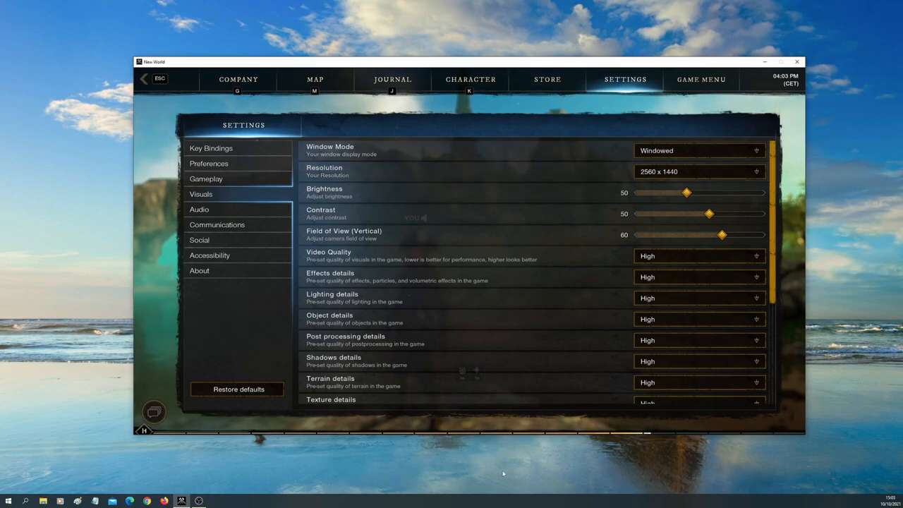
left_click(698, 151)
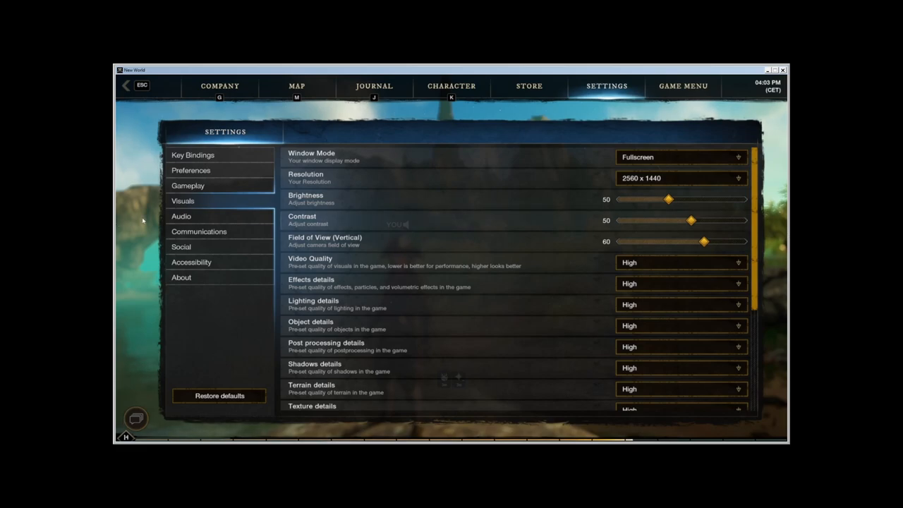
mouse_move(619, 187)
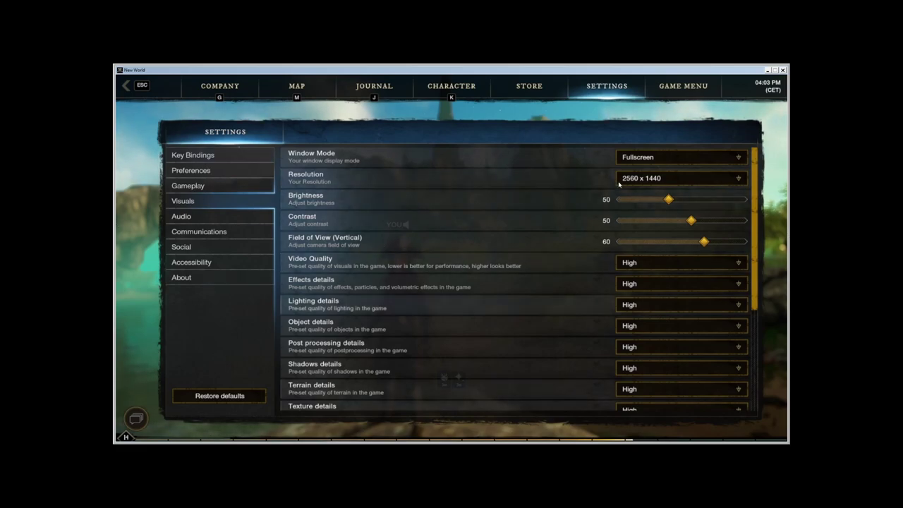
mouse_move(691, 87)
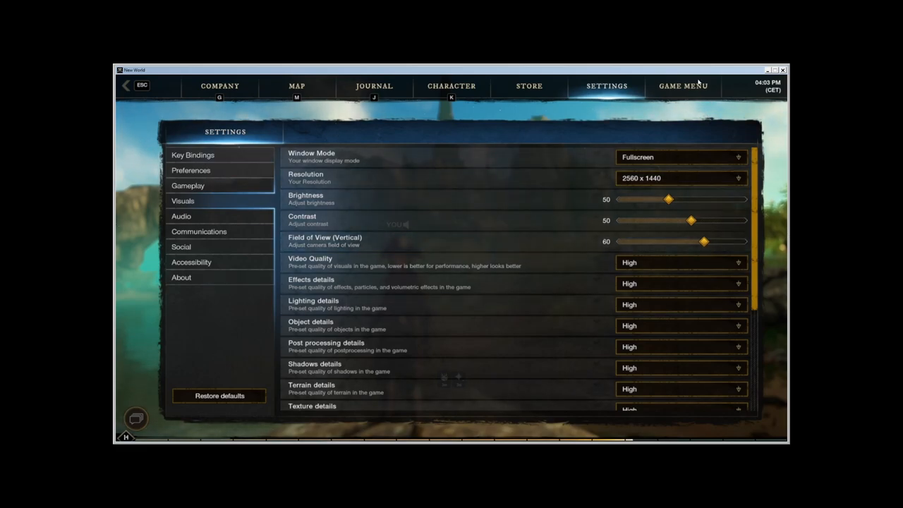
mouse_move(125, 91)
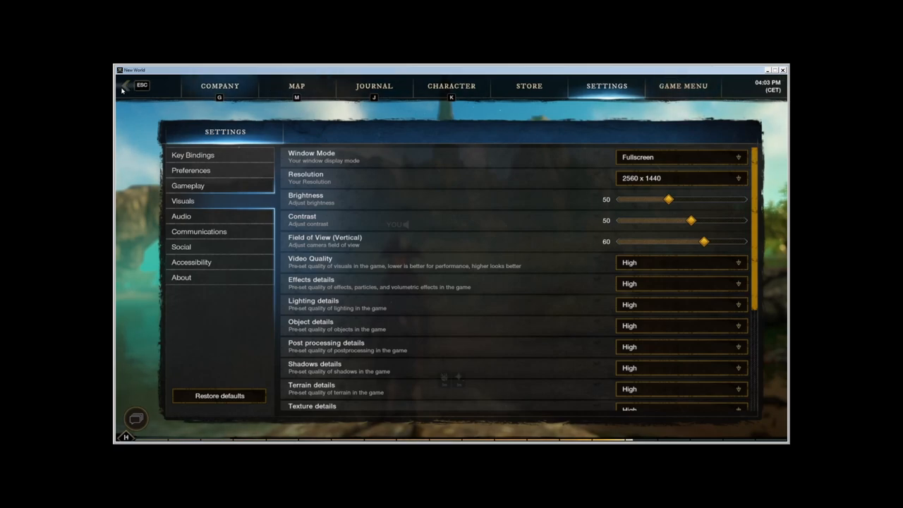
mouse_move(763, 459)
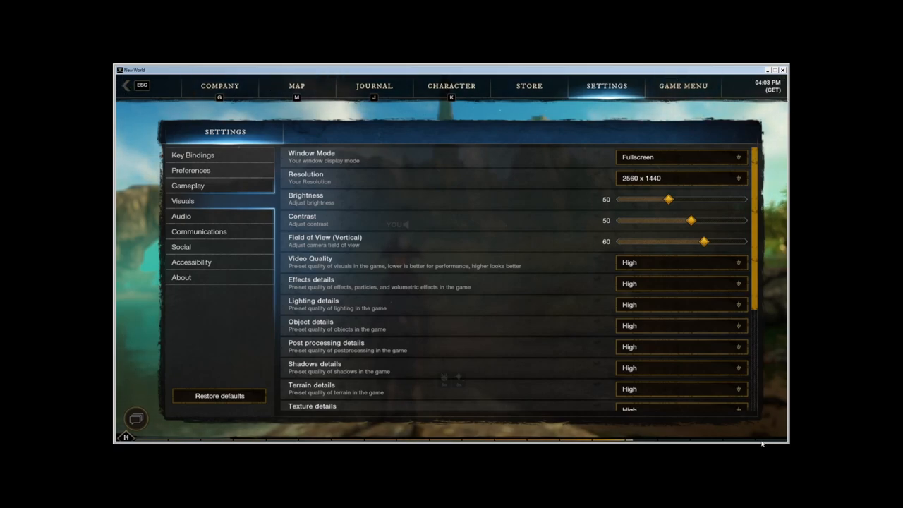
mouse_move(748, 112)
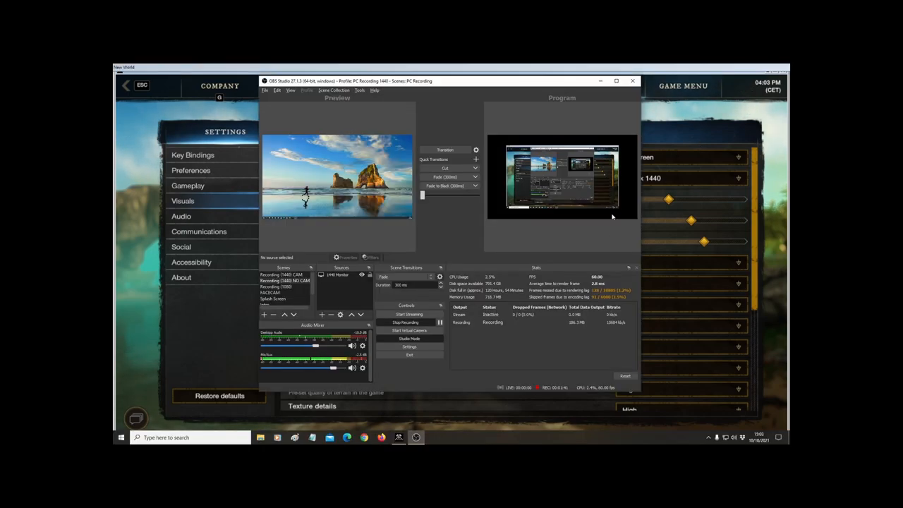
Drag the OBS Studio window over the game to view its Preview and Program.
left_click_drag(449, 80, 462, 85)
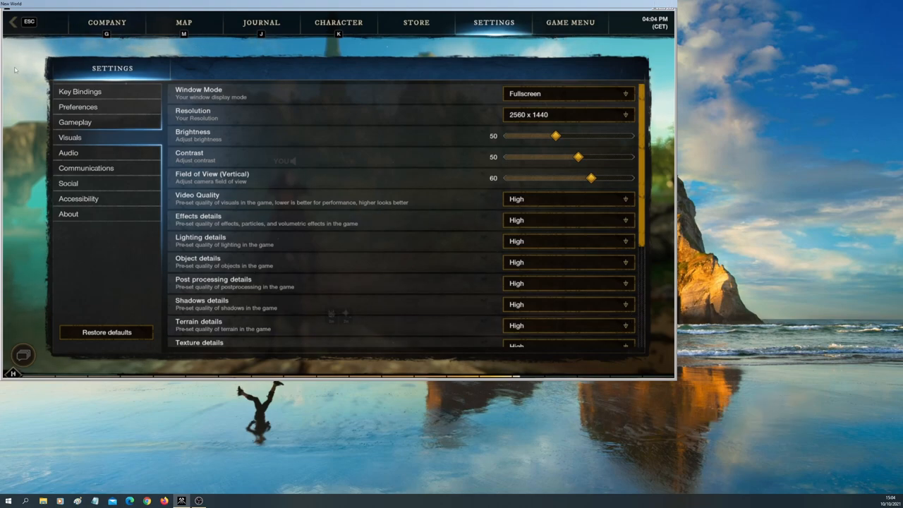
mouse_move(508, 43)
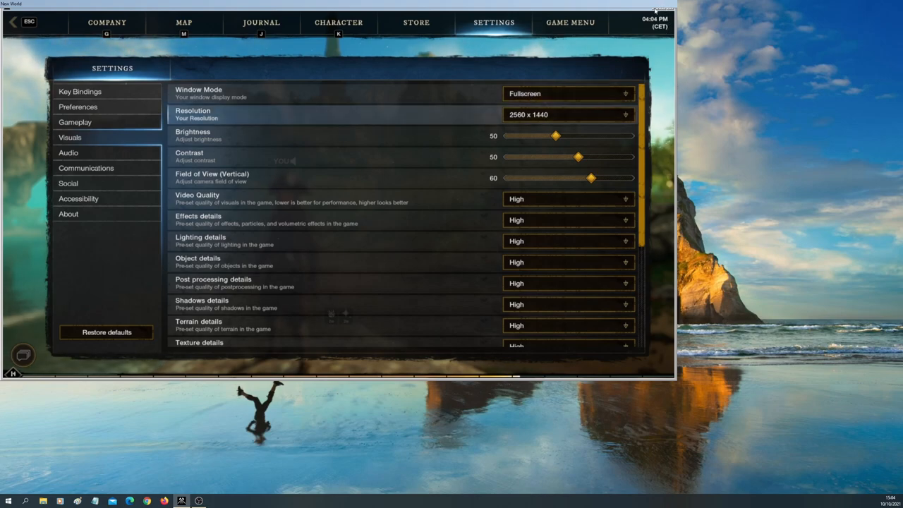
mouse_move(668, 386)
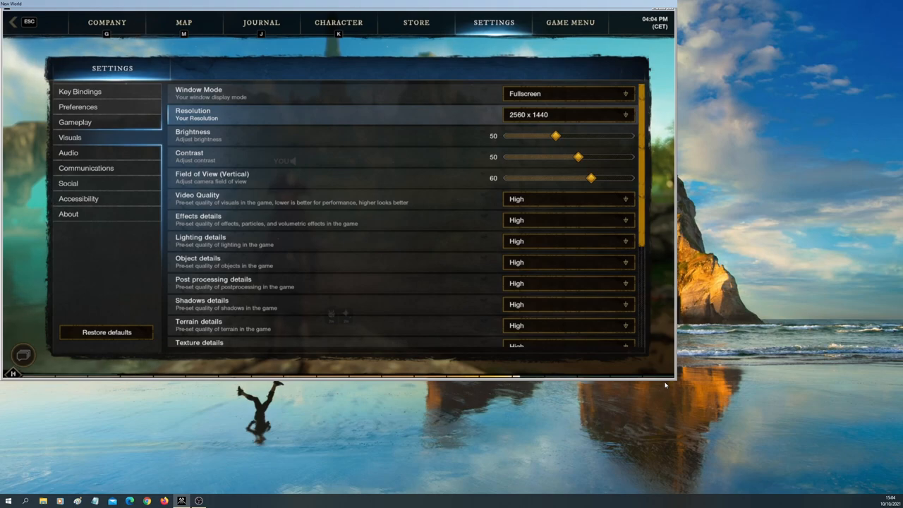
left_click(567, 93)
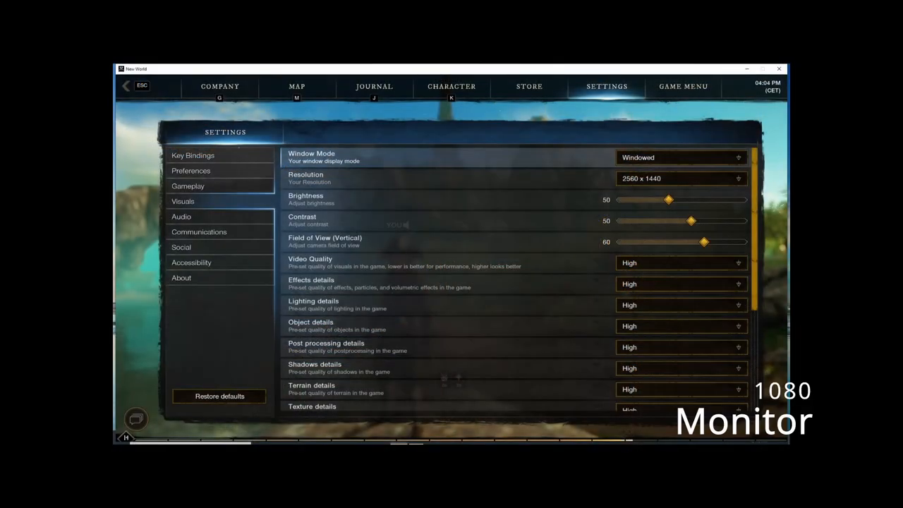
mouse_move(426, 162)
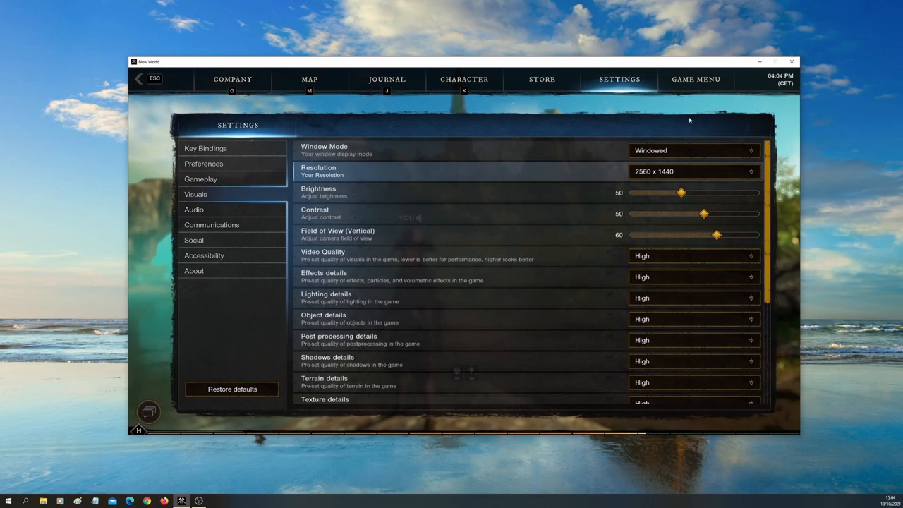
mouse_move(662, 157)
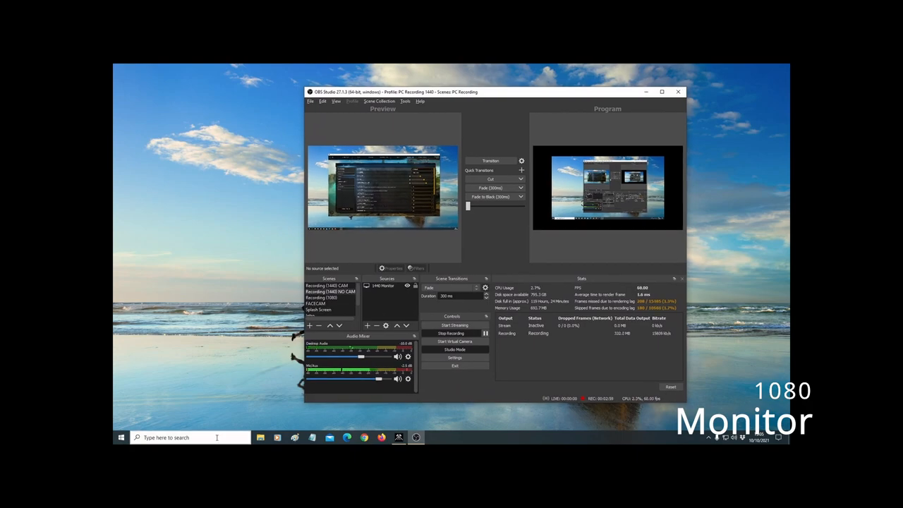
Search 'display' in the taskbar to open Windows Display settings.
type("display")
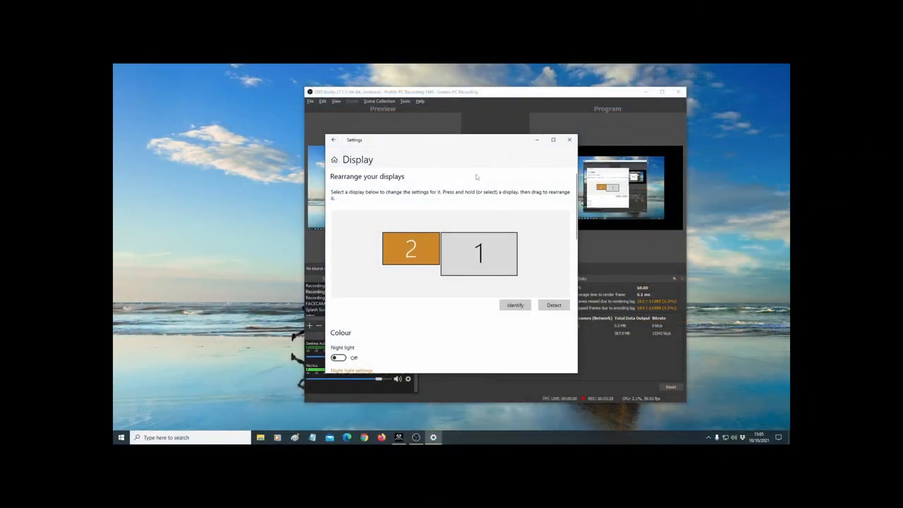
Drag display 2 to sit at the right of display 1 in the arrangement.
left_click(479, 253)
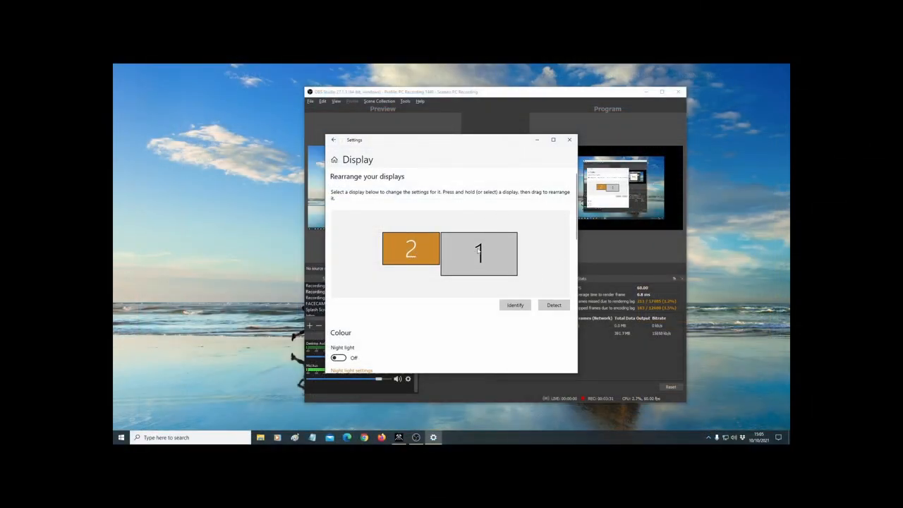
left_click_drag(411, 249, 427, 252)
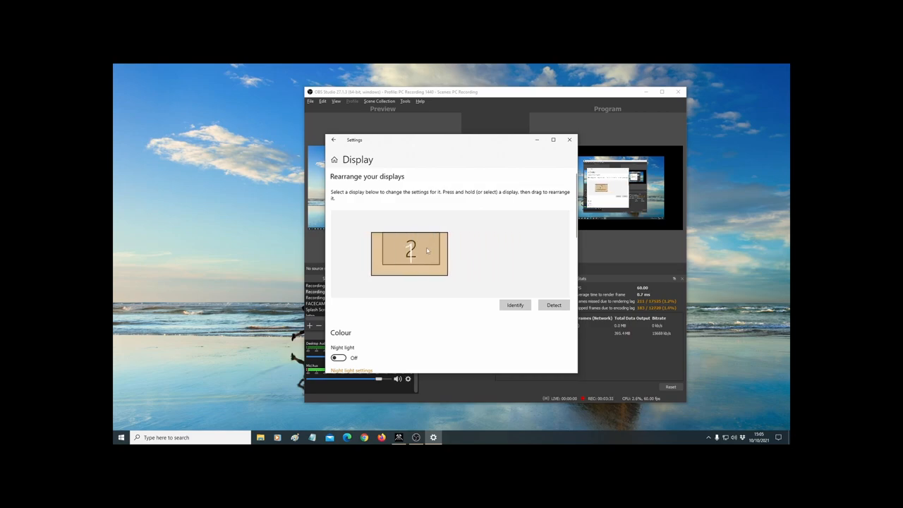
left_click_drag(409, 253, 420, 253)
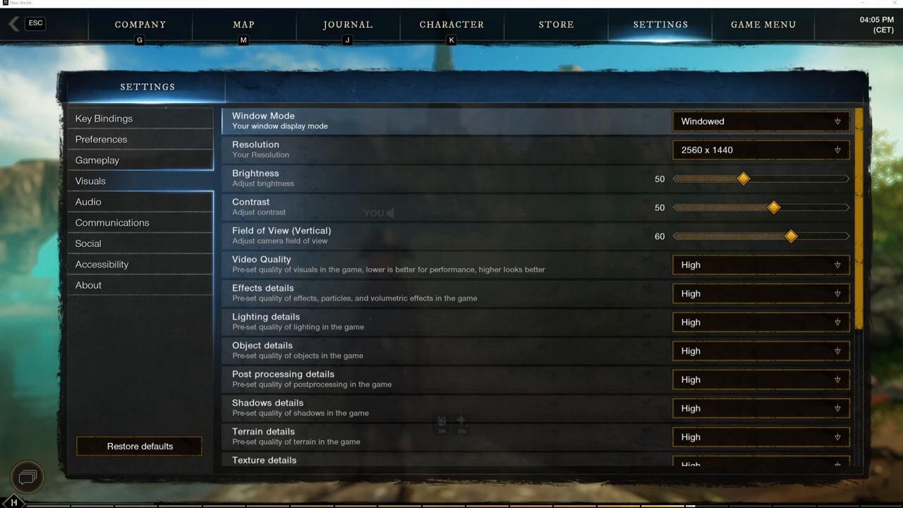
mouse_move(377, 44)
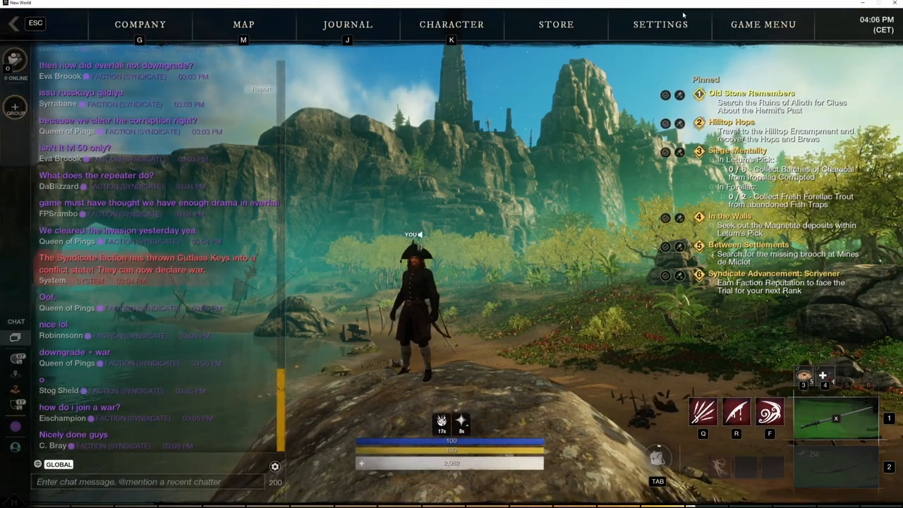
Open the game's Settings from the top bar and show Visuals.
left_click(659, 24)
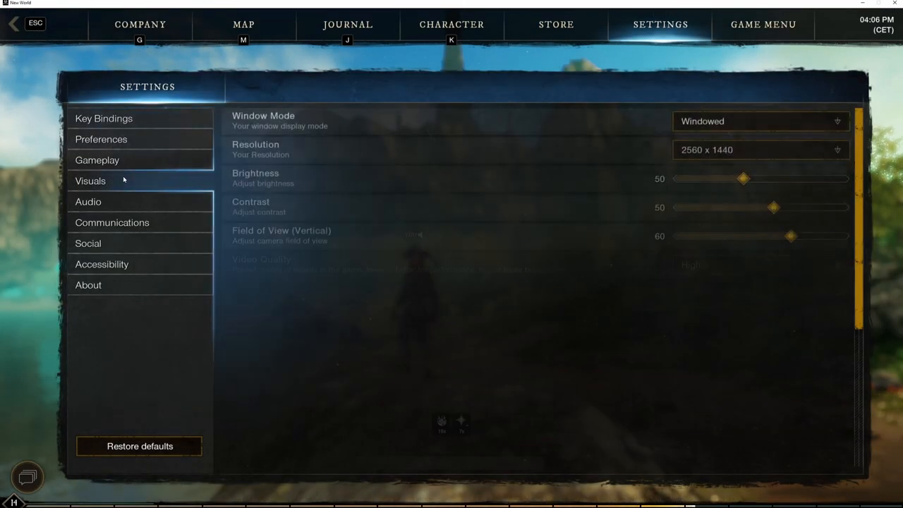
left_click(761, 120)
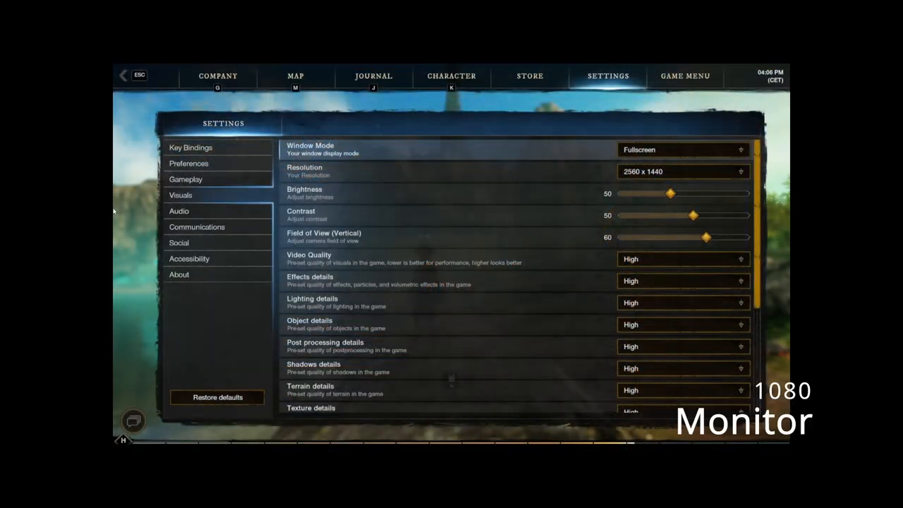
mouse_move(499, 156)
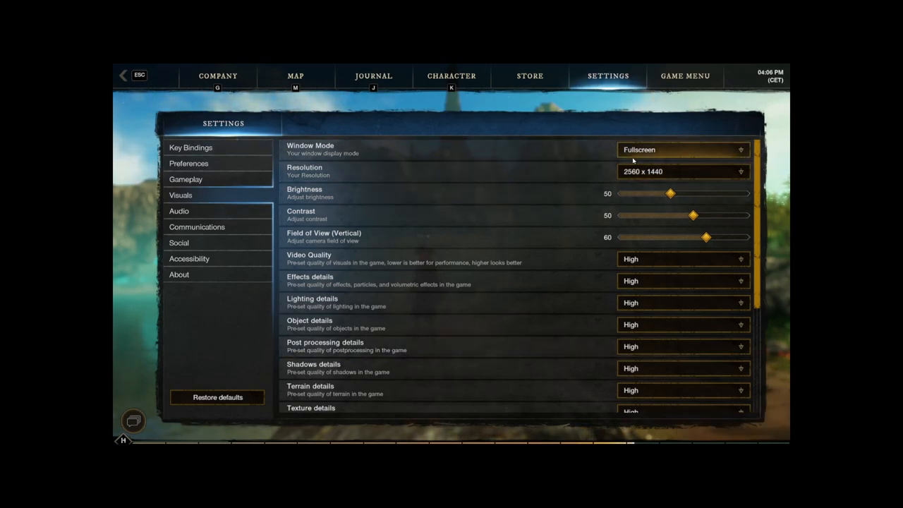
Open the Window Mode dropdown to choose Fullscreen.
left_click(683, 149)
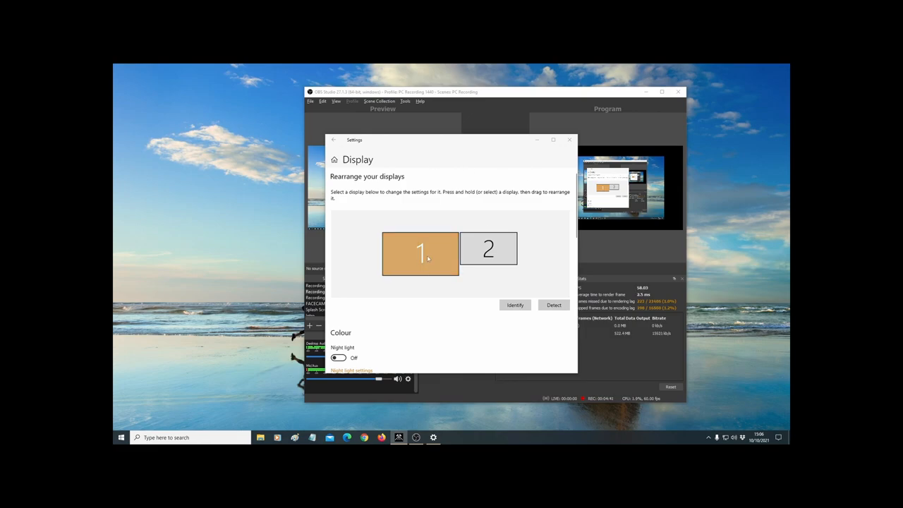
Drag display 2 back against the left side of display 1.
left_click_drag(420, 253, 367, 248)
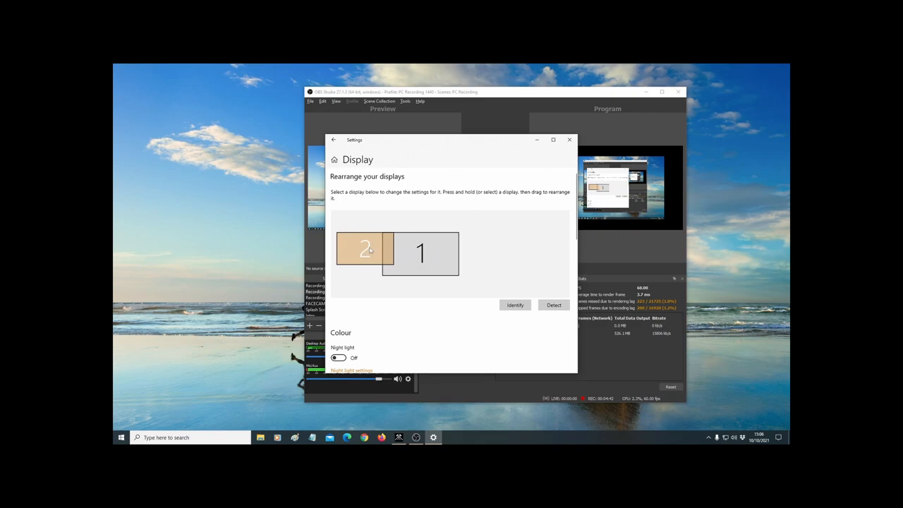
left_click_drag(365, 252, 410, 248)
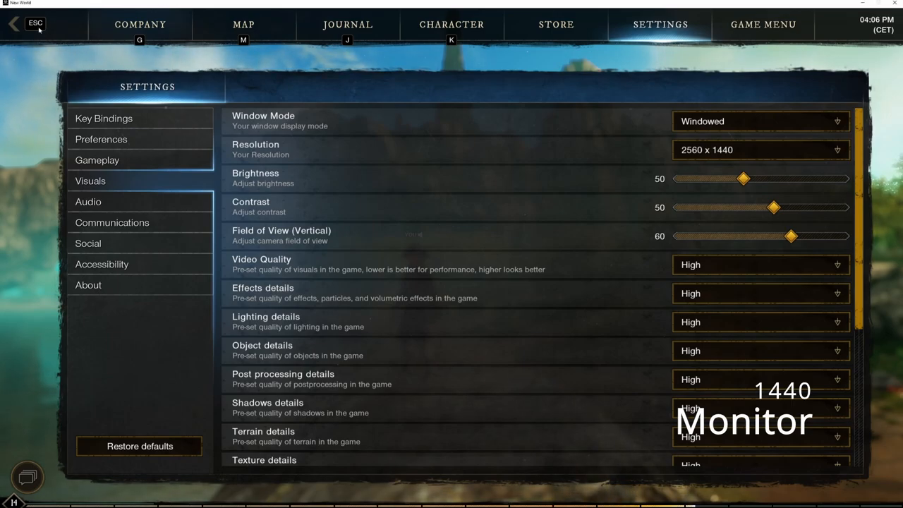
Close Settings with the ESC back arrow to return to the game world.
left_click(36, 26)
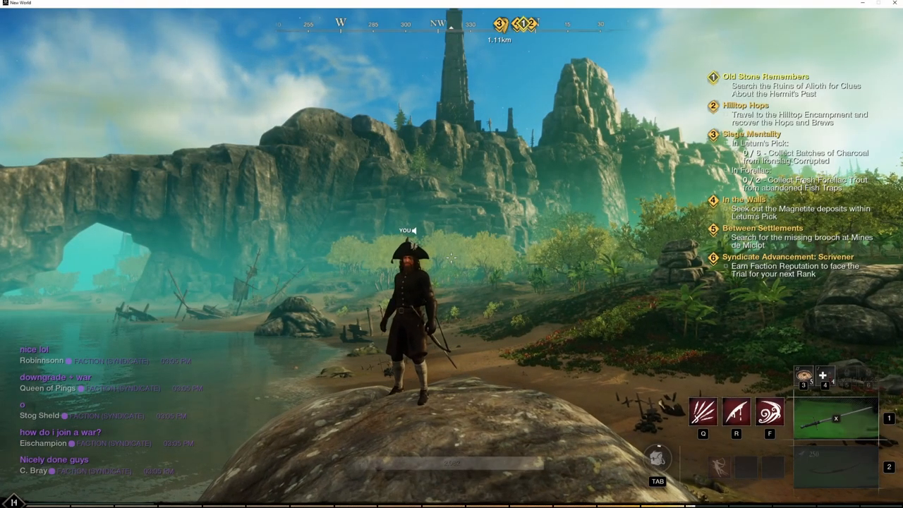